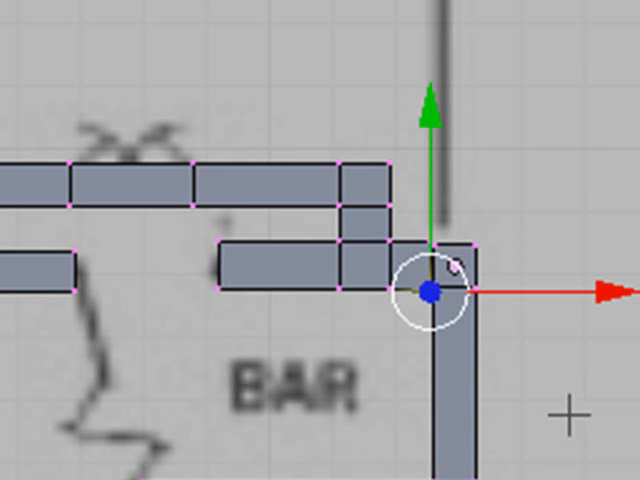
pyautogui.moveTo(352, 321)
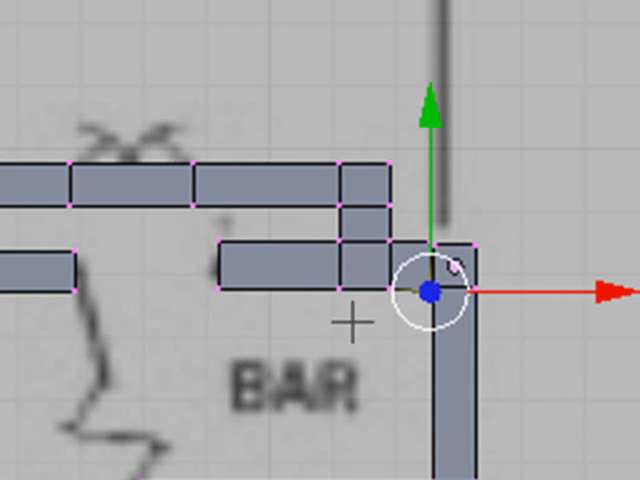
pyautogui.moveTo(283, 262)
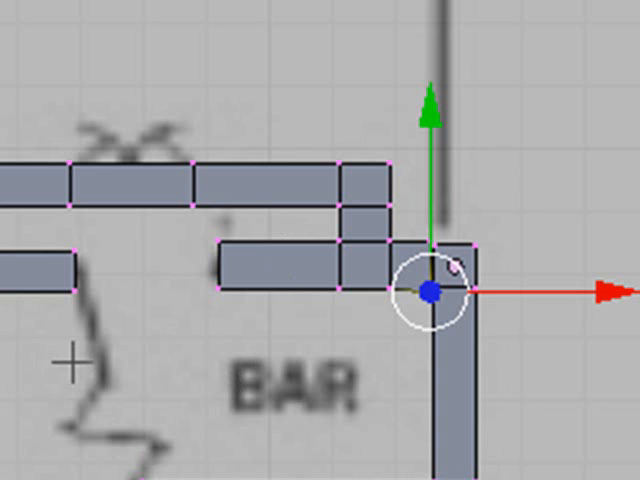
pyautogui.moveTo(307, 431)
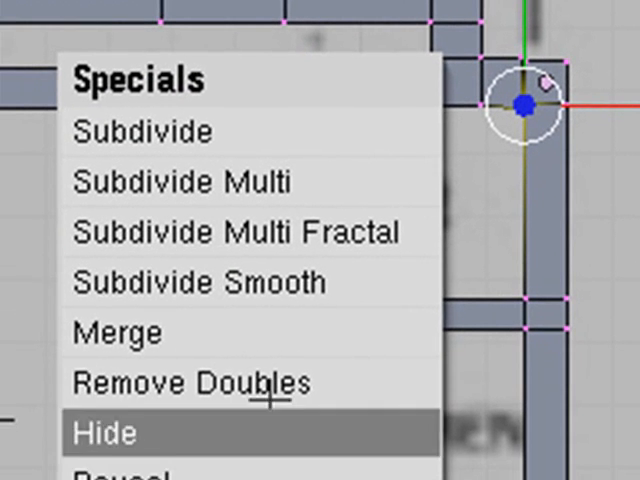
# Merge the corner vertices beside the BAR label at center, then collapse them into one point.
pyautogui.click(115, 332)
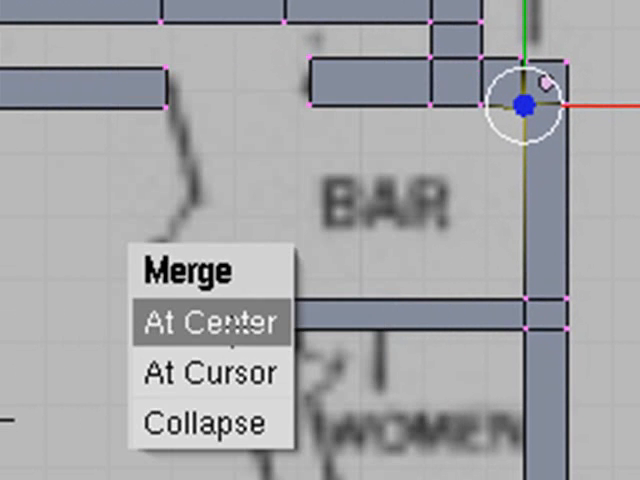
pyautogui.click(209, 321)
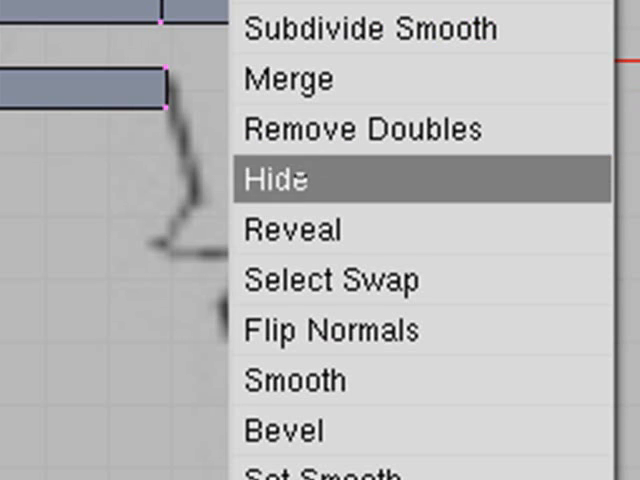
pyautogui.click(300, 78)
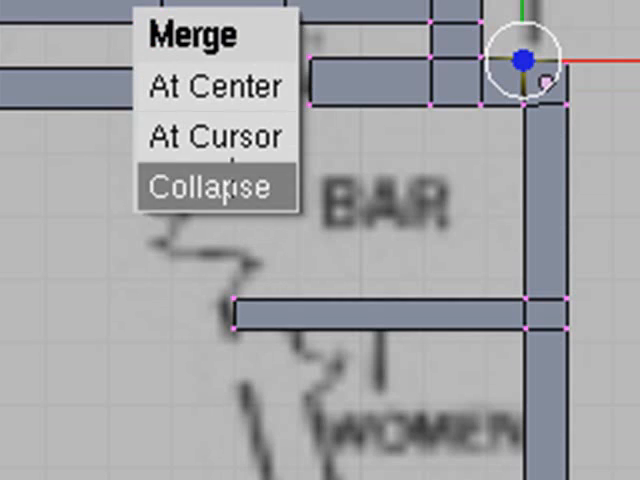
pyautogui.click(213, 186)
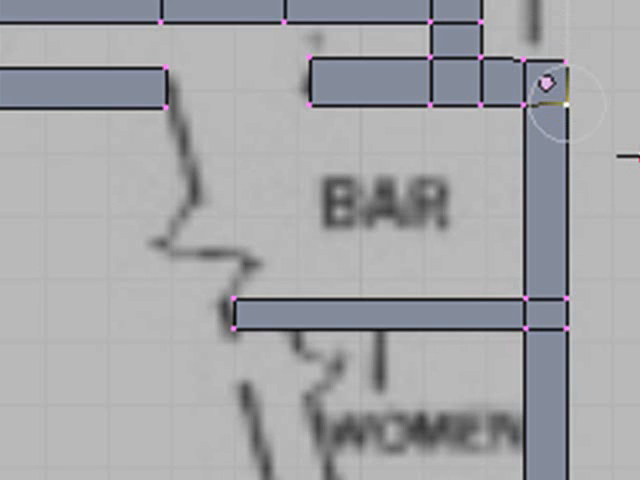
# Select the remaining corner vertex and merge the pair at center to connect the wall outlines.
pyautogui.click(549, 85)
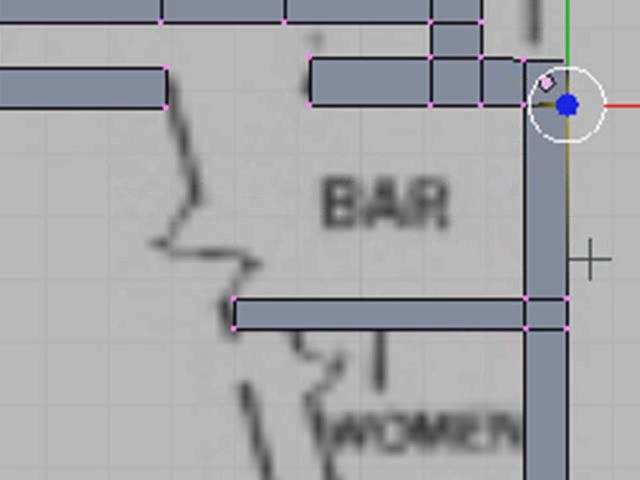
pyautogui.moveTo(487, 362)
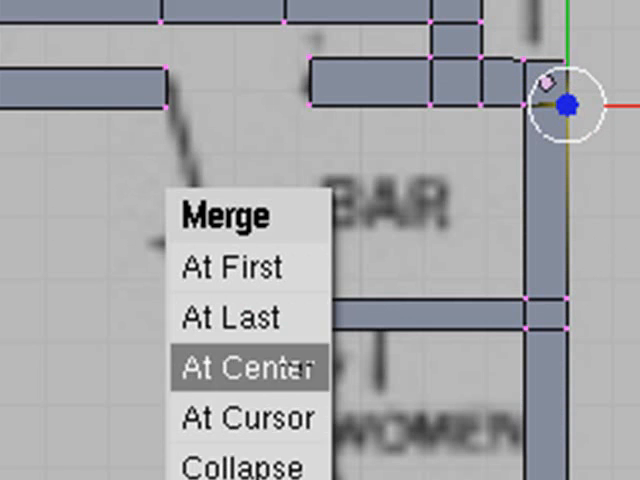
pyautogui.click(245, 366)
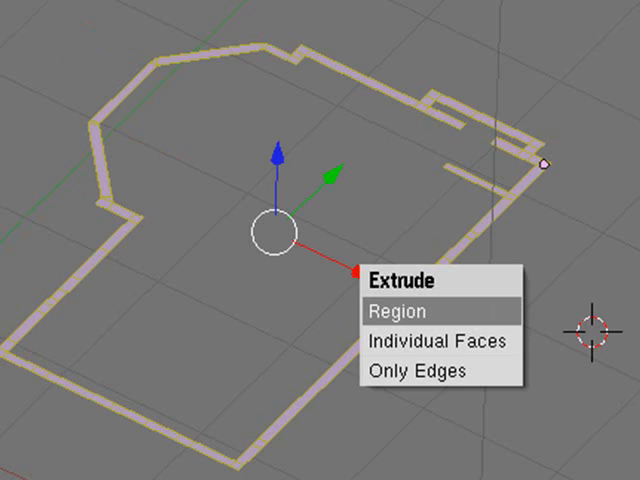
# Extrude the whole selected outline as a region upward into walls.
pyautogui.click(410, 310)
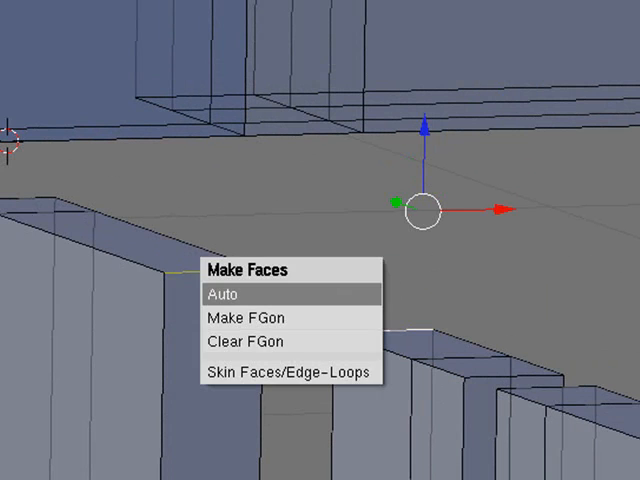
# Fill a face across the edges above the doorway, then select the left wall's top edge.
pyautogui.click(225, 293)
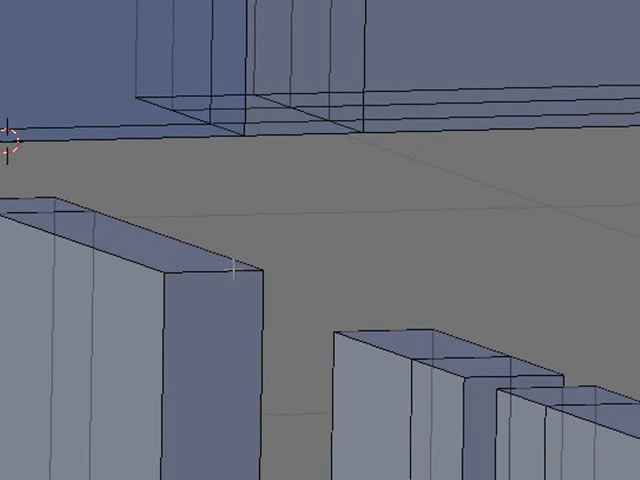
pyautogui.click(214, 271)
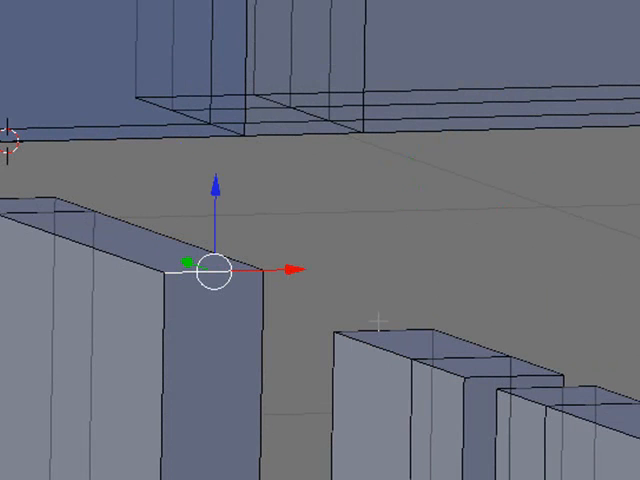